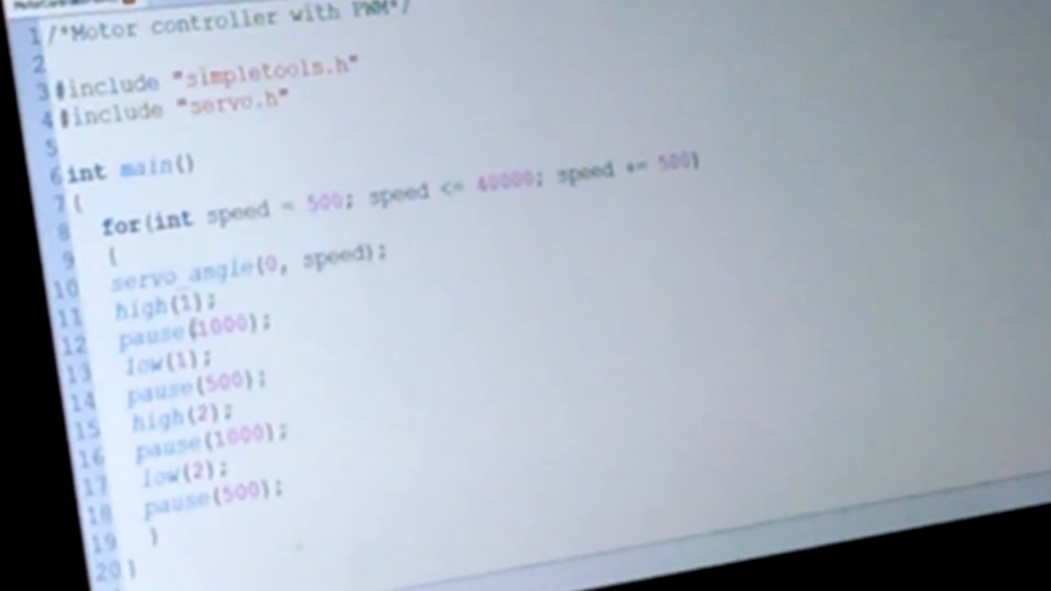
# Step: Rename speed to PWM in the for statement's declaration and increment
pyautogui.doubleClick(238, 215)
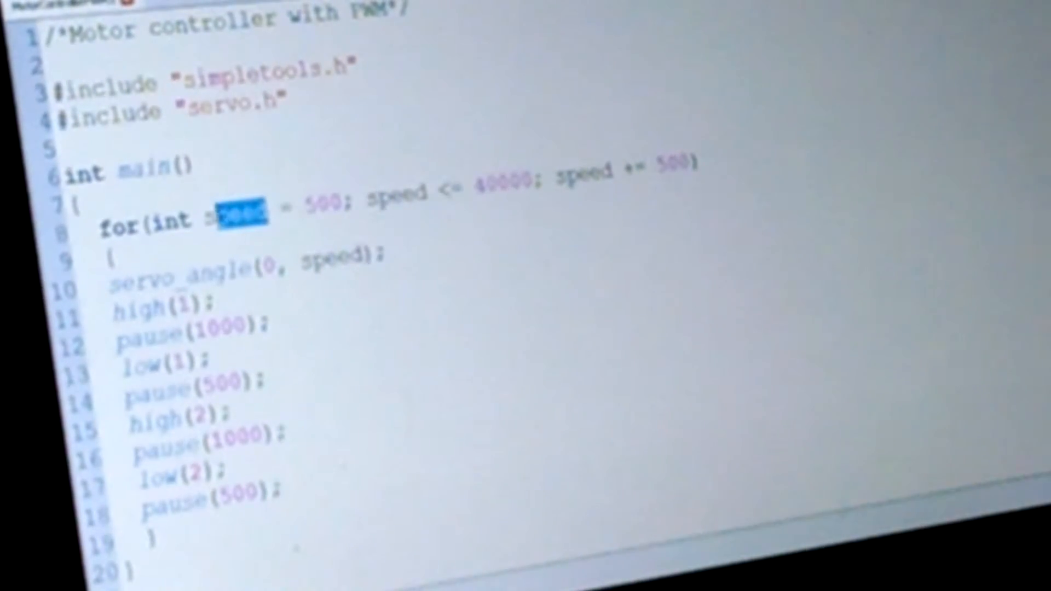
pyautogui.write('PWM')
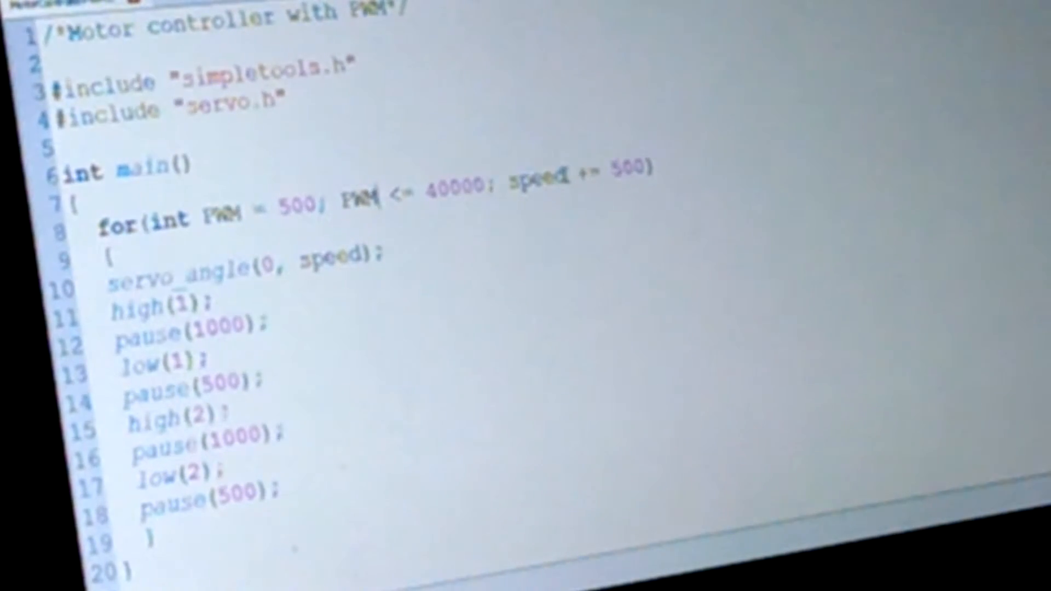
pyautogui.doubleClick(542, 177)
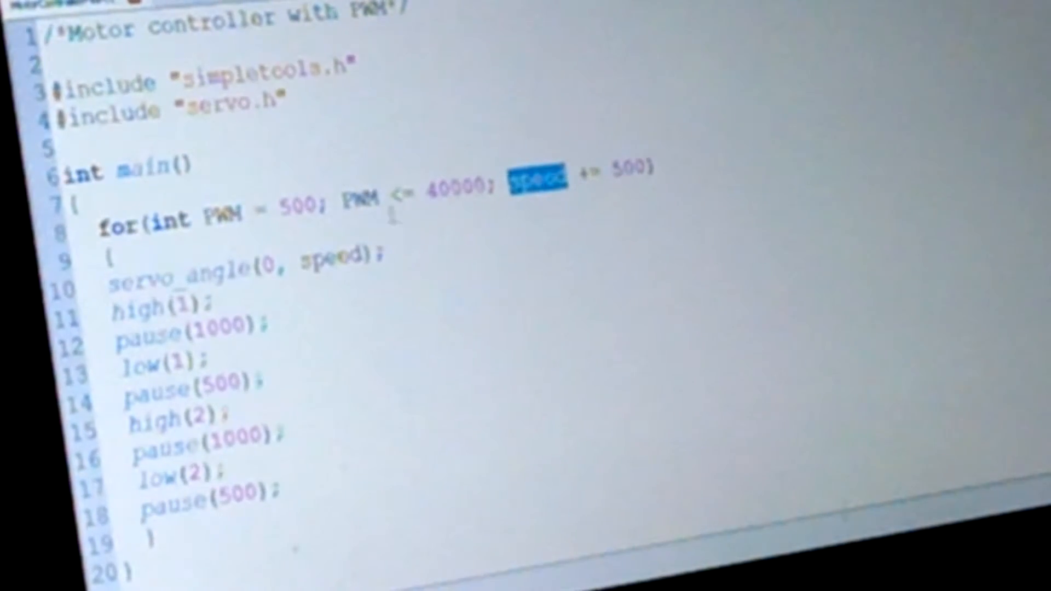
pyautogui.write('PWM')
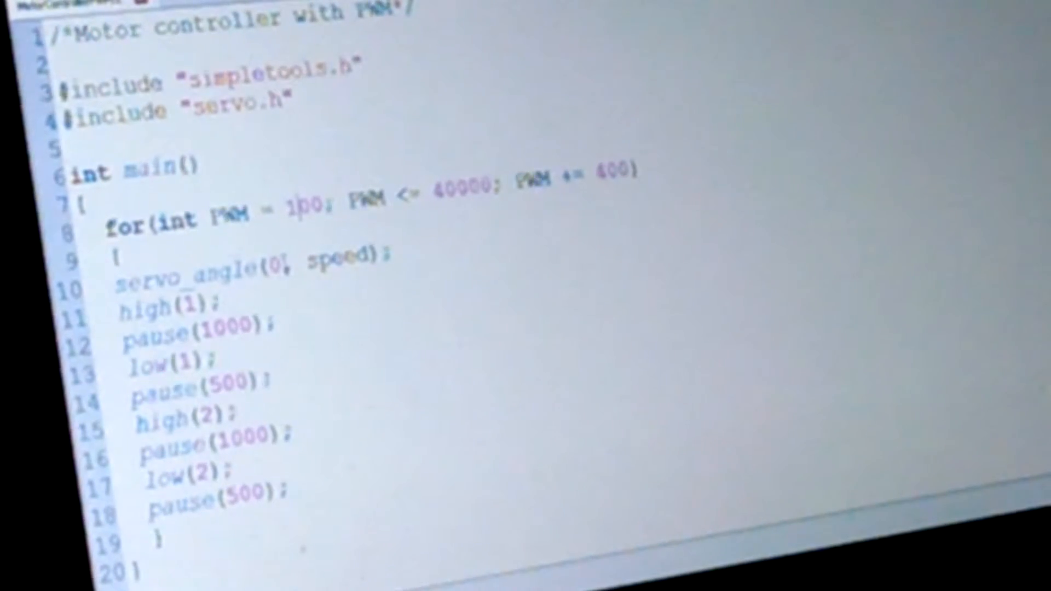
# Step: Change servo_angle(0, speed) to servo_angle(0, PWM)
pyautogui.doubleClick(337, 260)
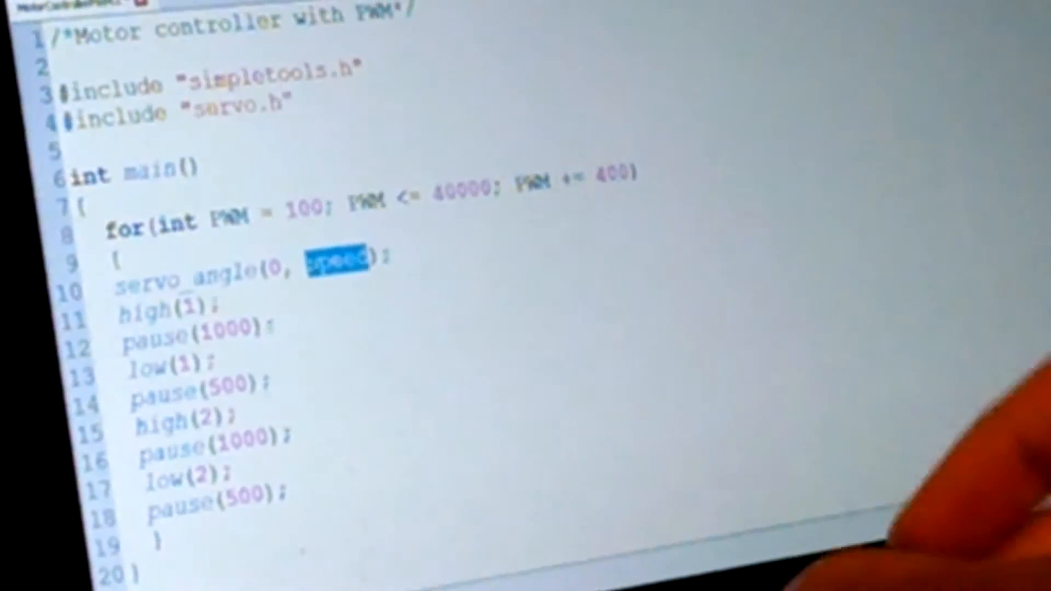
pyautogui.write('PWM')
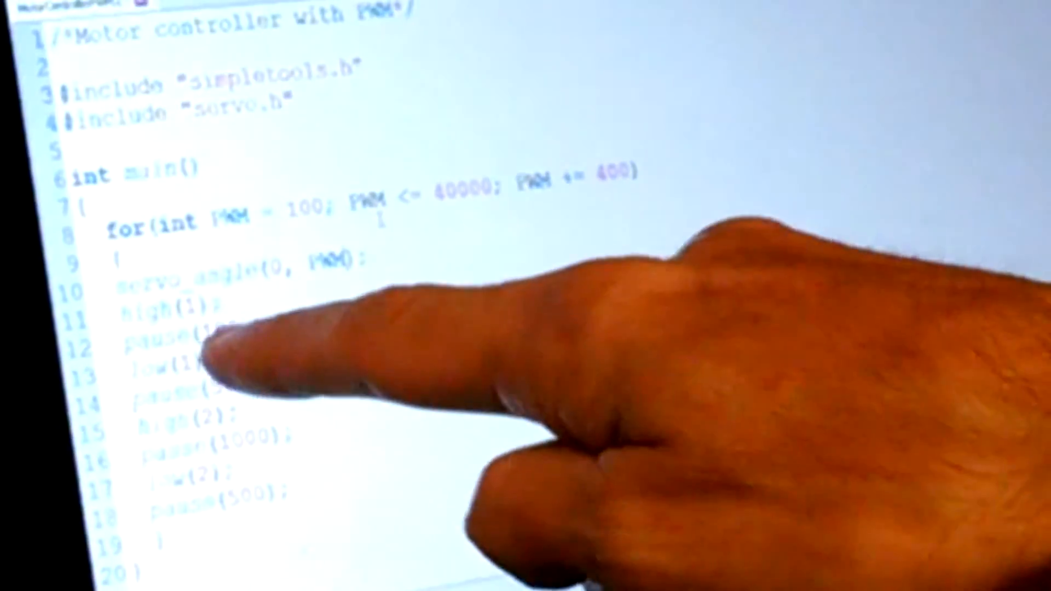
pyautogui.moveTo(268, 349)
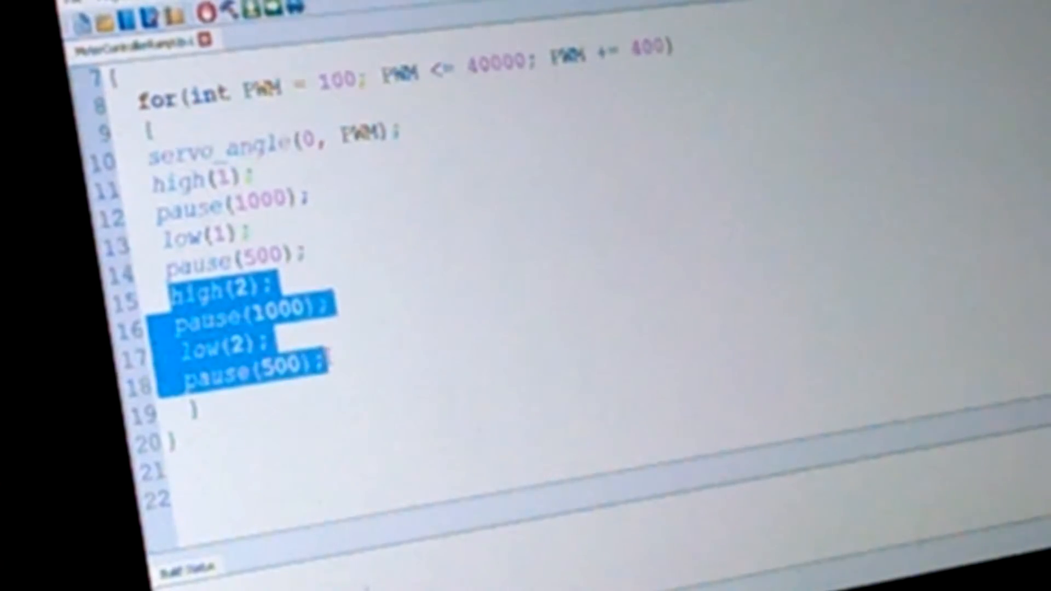
# Step: Delete the high(2), pause, low(2), pause lines so only pin 1 pulses
pyautogui.press('Delete')
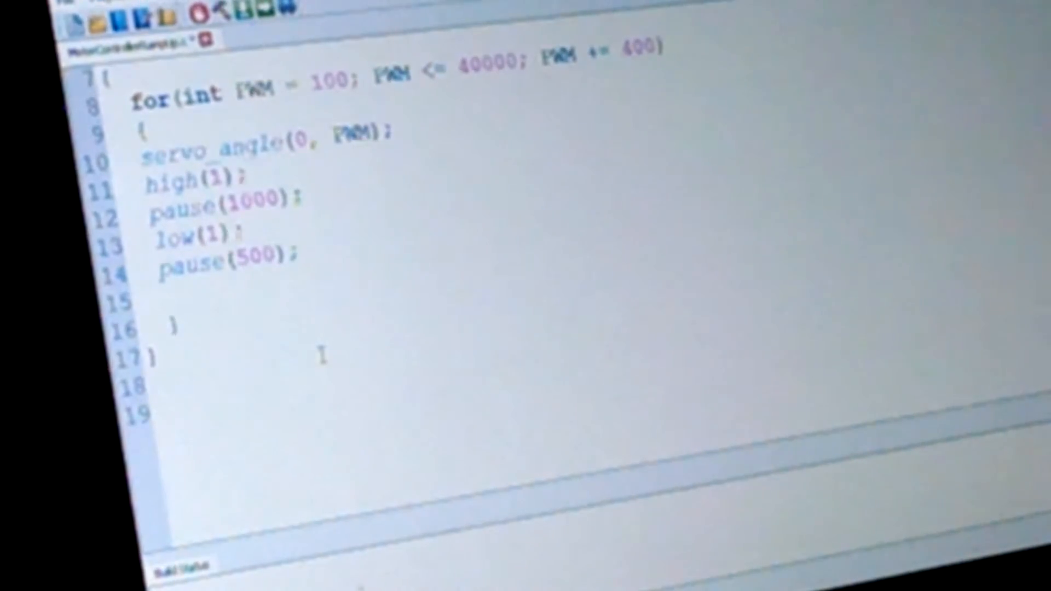